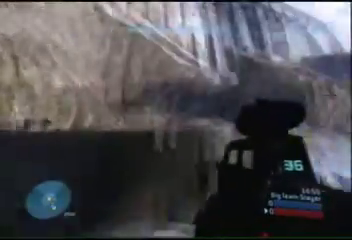
{"action": "mouse_move", "coordinate": [176, 120]}
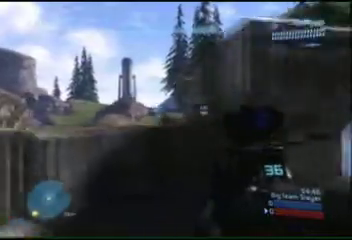